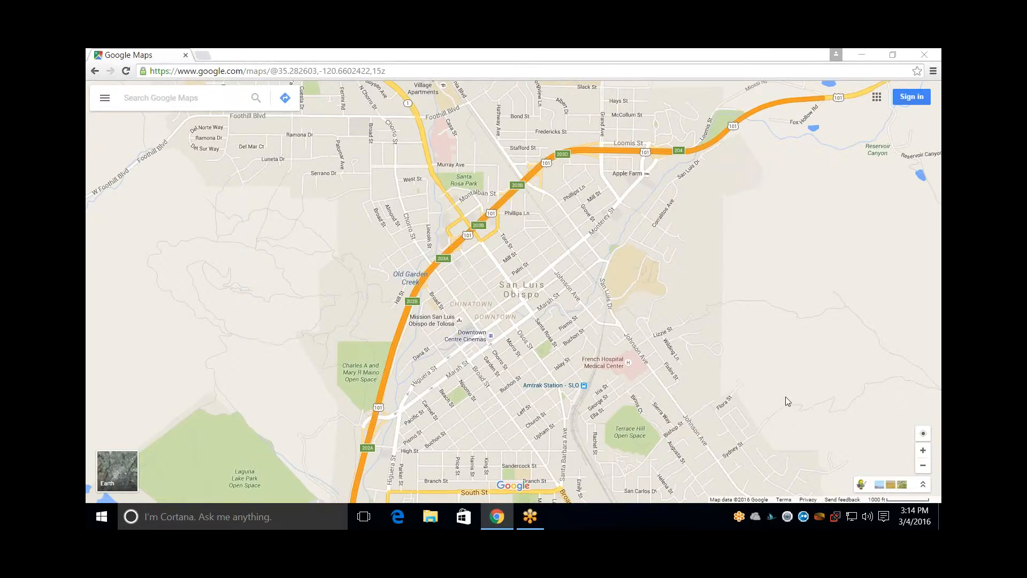
{"action": "mouse_move", "coordinate": [700, 355]}
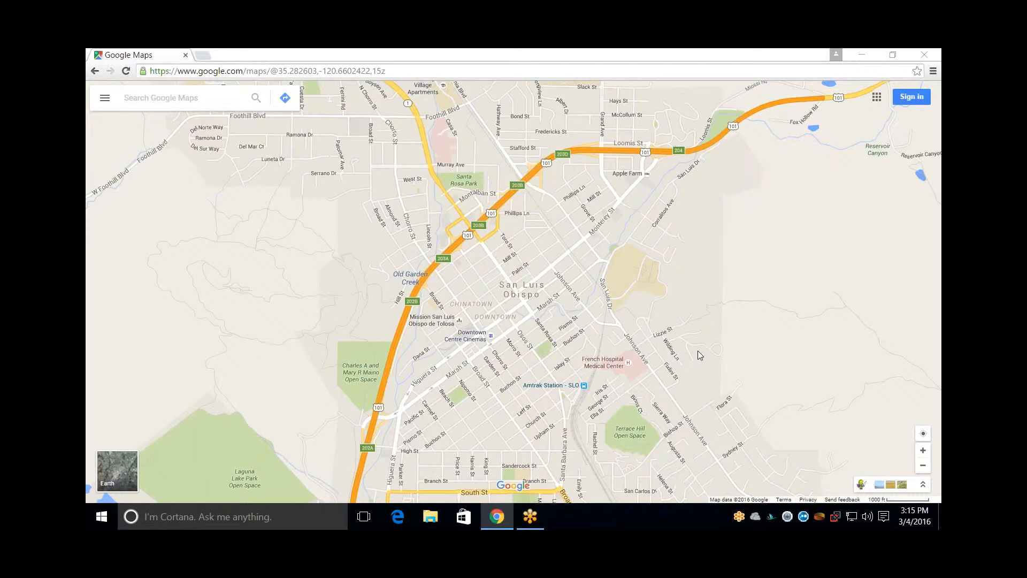
{"action": "mouse_move", "coordinate": [634, 345]}
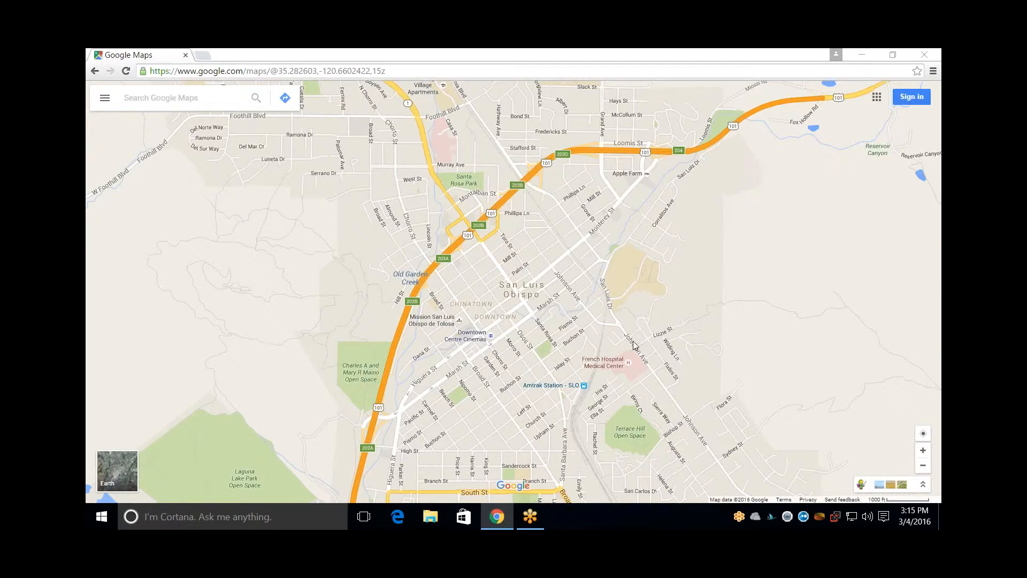
{"action": "mouse_move", "coordinate": [429, 370]}
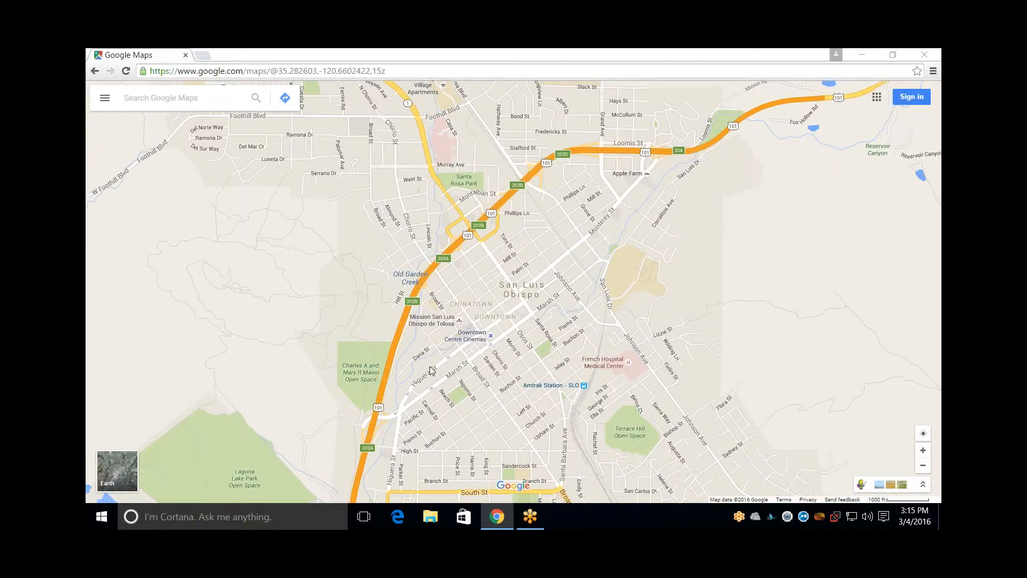
{"action": "mouse_move", "coordinate": [152, 477]}
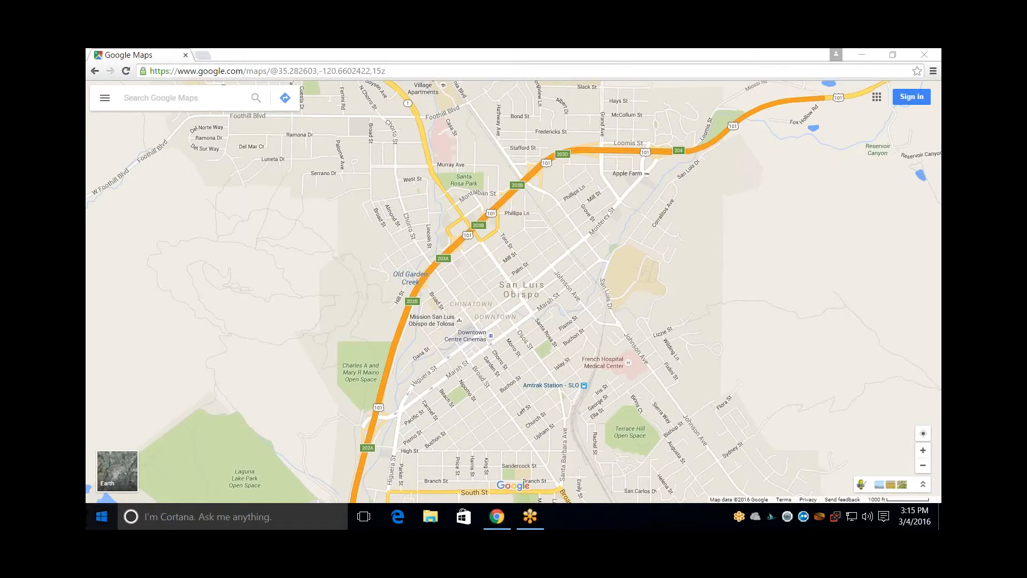
- Search the Start menu for 'snip' to launch Snipping Tool
{"action": "left_click", "coordinate": [101, 517]}
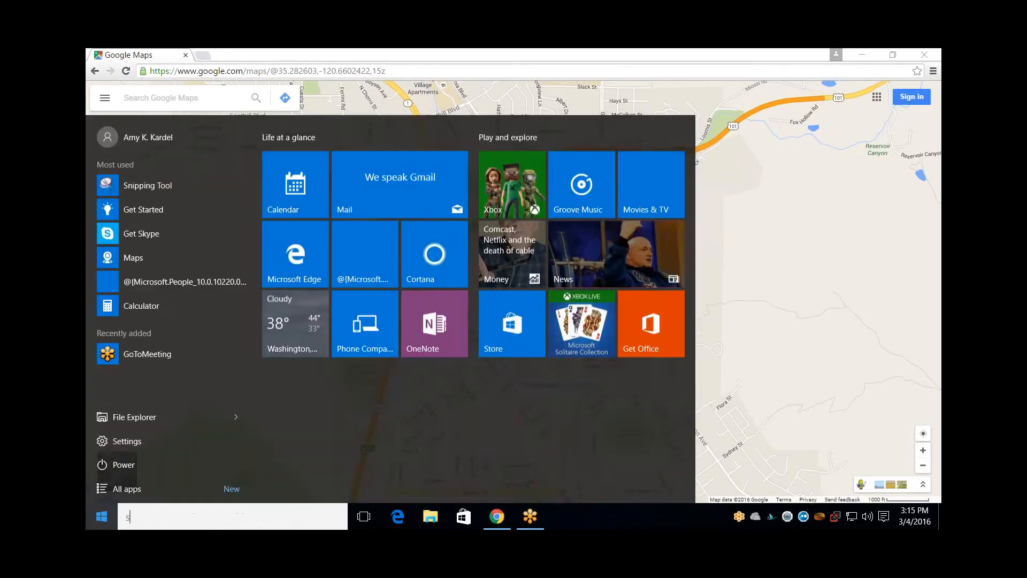
{"action": "type", "text": "nip"}
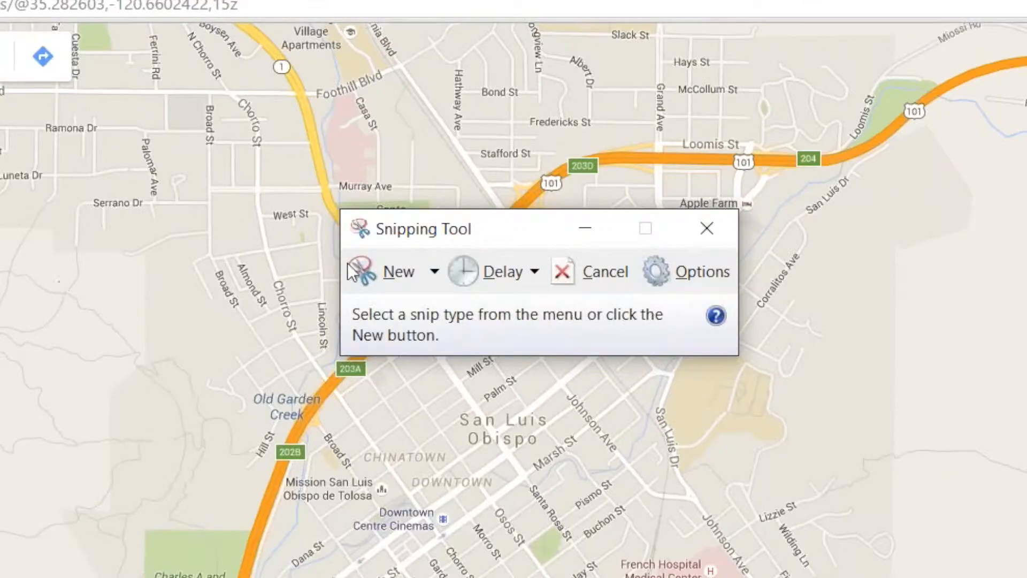
{"action": "mouse_move", "coordinate": [386, 278]}
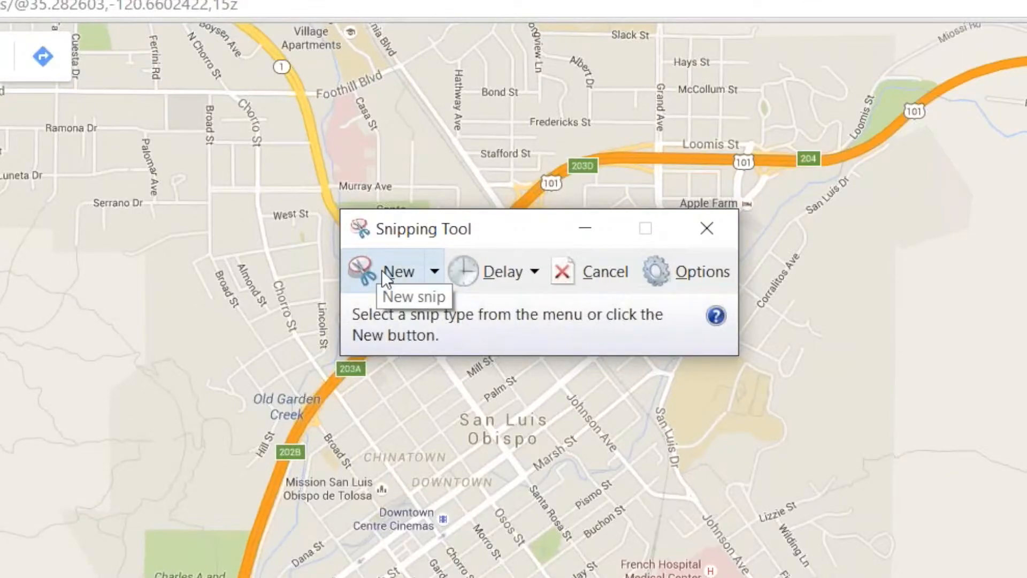
- Start a new snip over the downtown San Luis Obispo map
{"action": "left_click", "coordinate": [398, 271]}
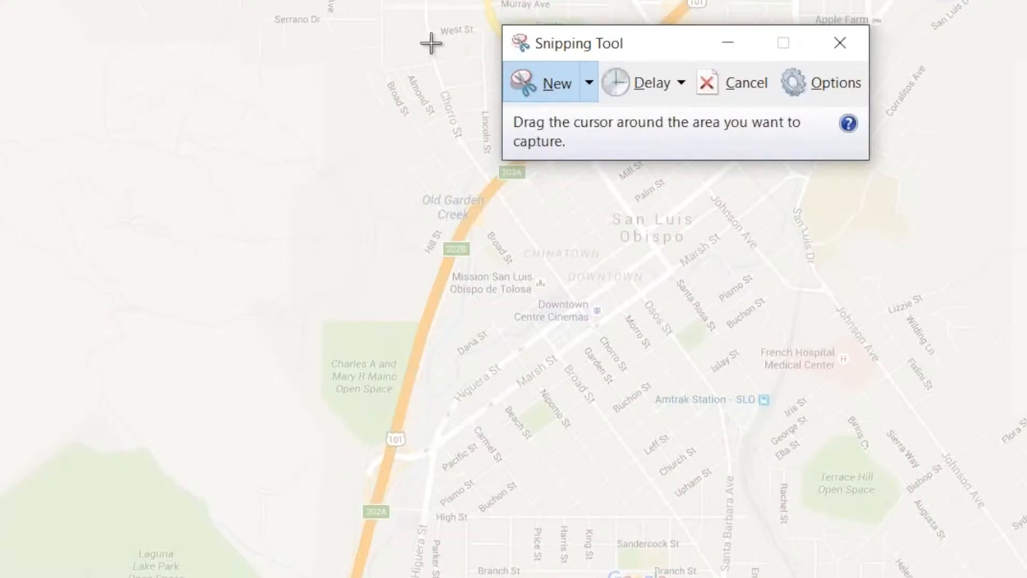
{"action": "mouse_move", "coordinate": [397, 59]}
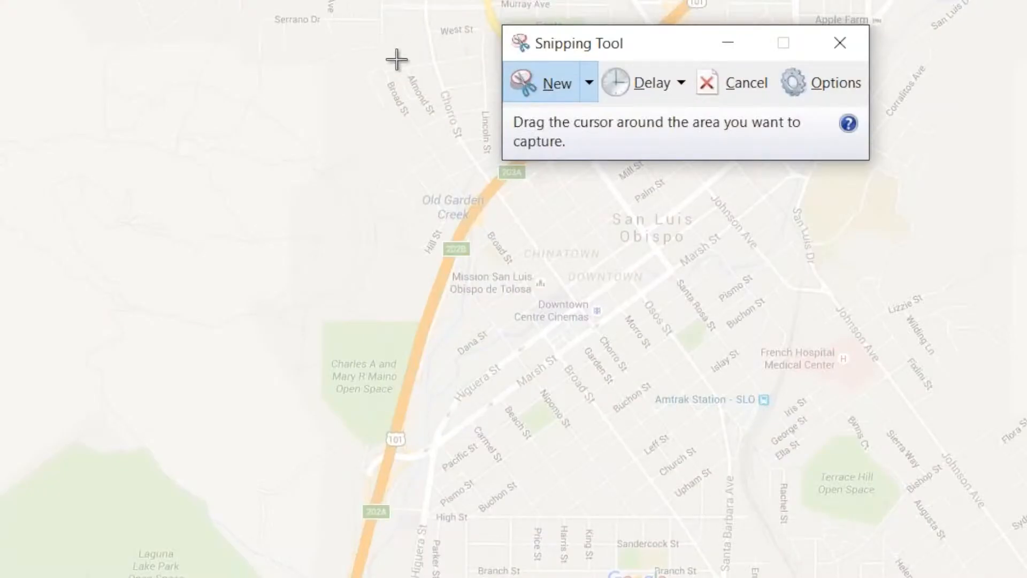
{"action": "mouse_move", "coordinate": [342, 64]}
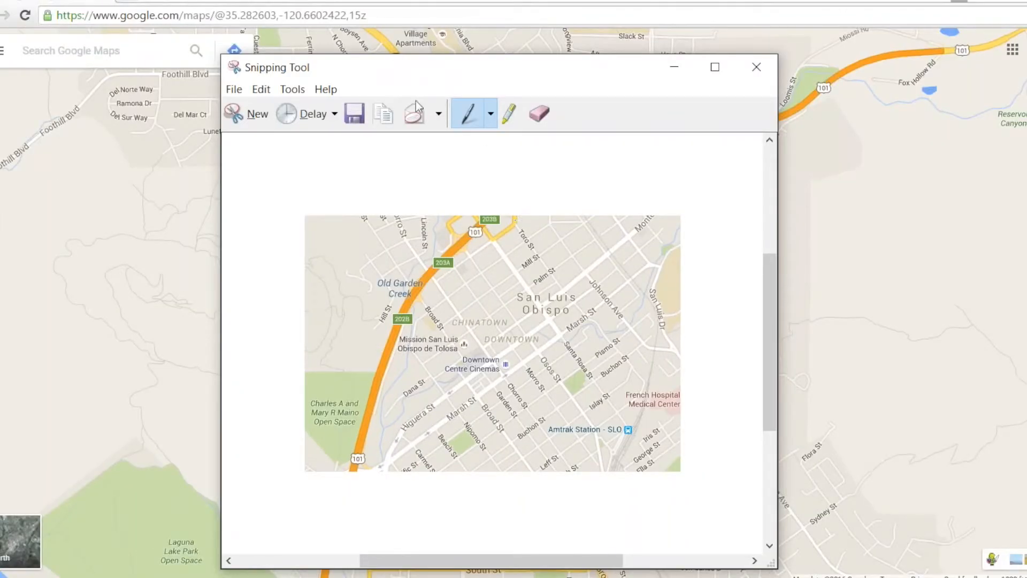
{"action": "mouse_move", "coordinate": [384, 117]}
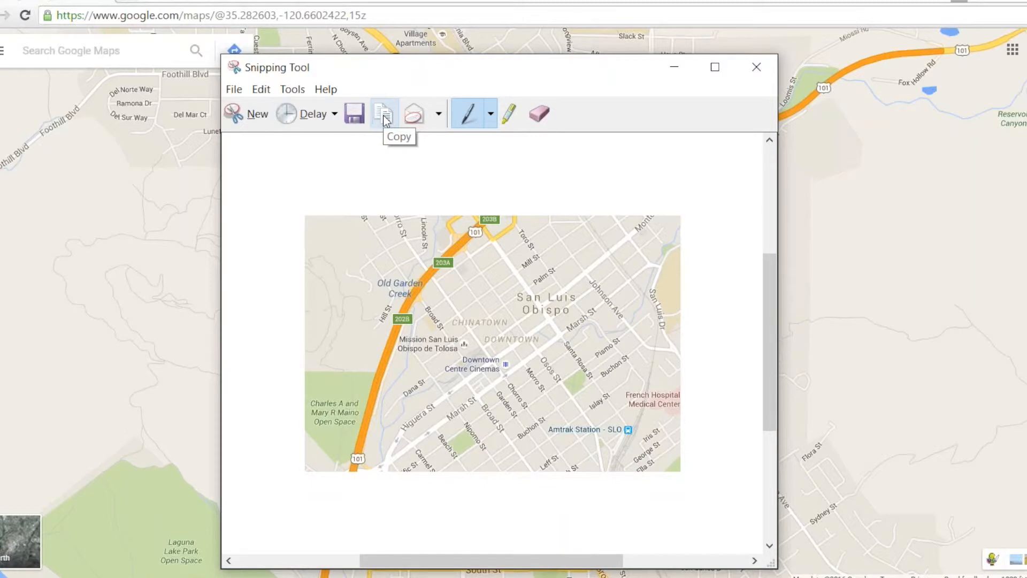
{"action": "mouse_move", "coordinate": [517, 134]}
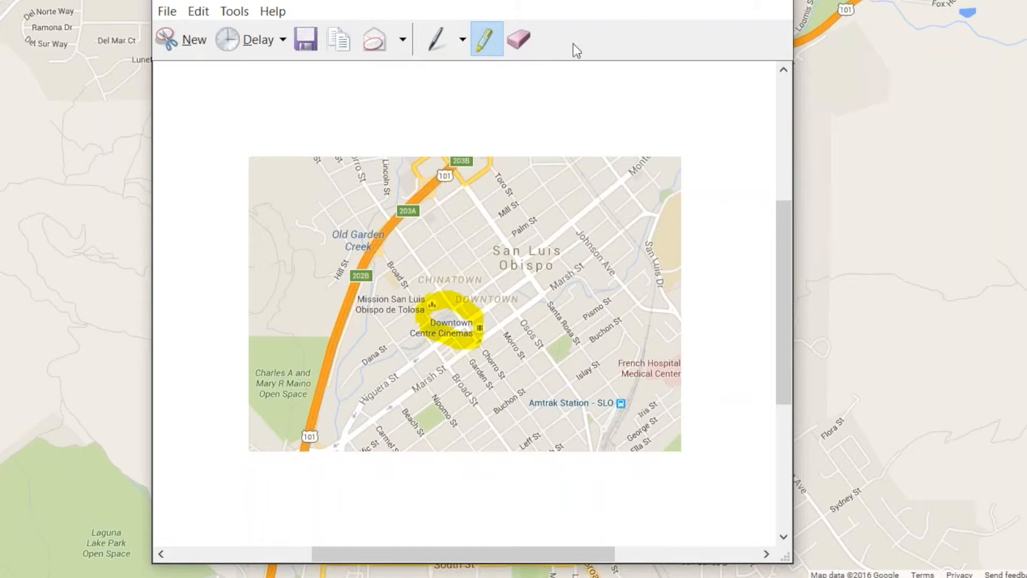
- Show the Pen colour choices for the highlighted downtown snip
{"action": "left_click", "coordinate": [461, 39]}
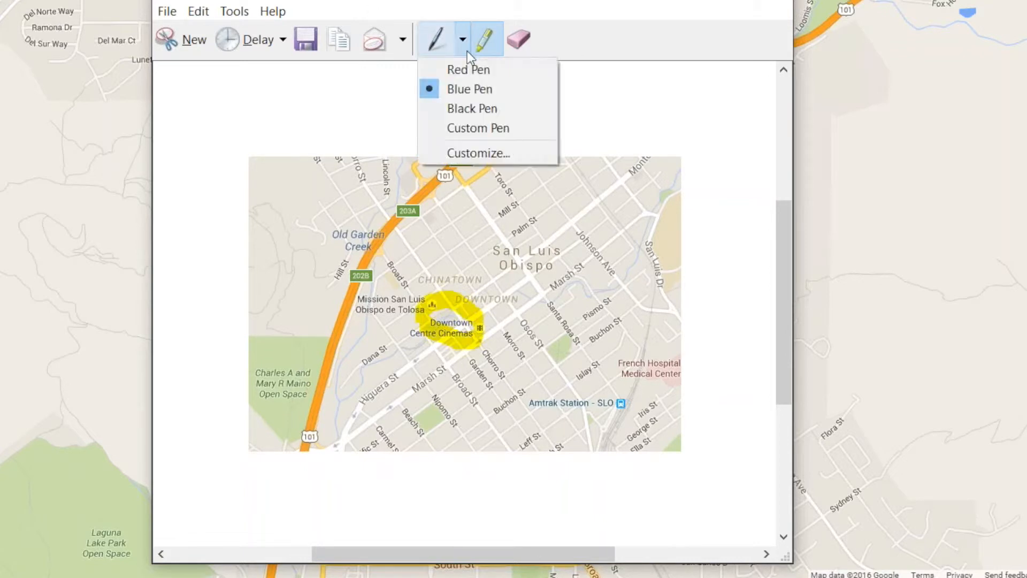